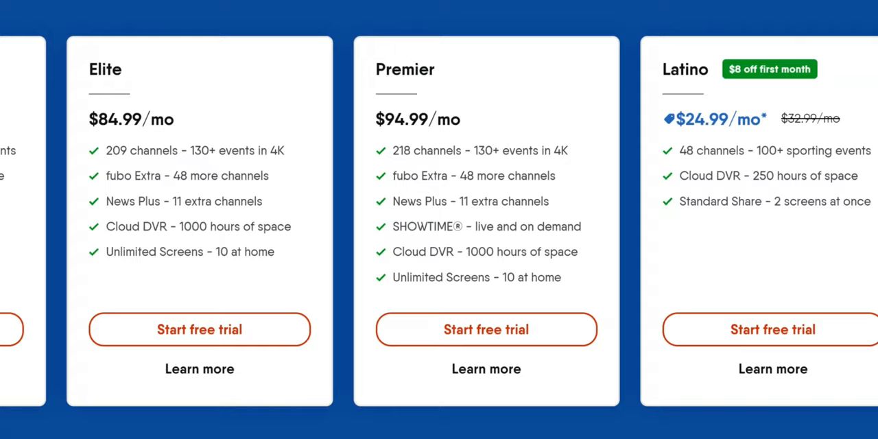
- Scroll through fuboTV's Elite ($84.99), Premier ($94.99) and Latino ($24.99) plan cards
scroll(down, 3)
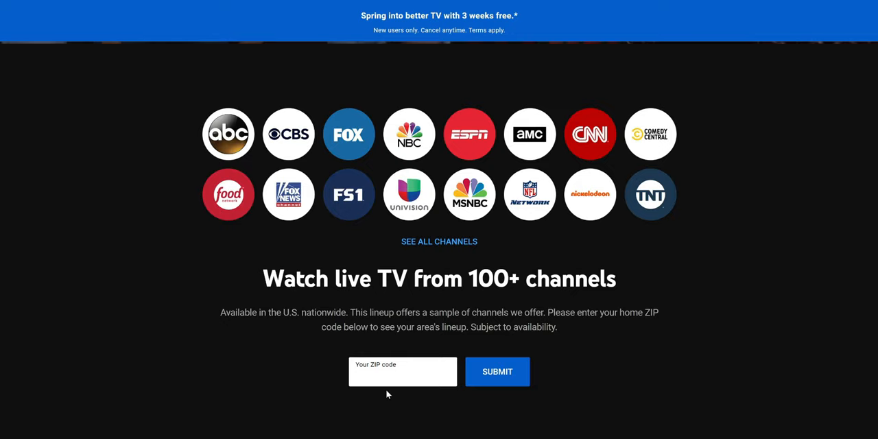
- Show all YouTube TV channels for ZIP 32703 and scroll the All Channels list
click(497, 371)
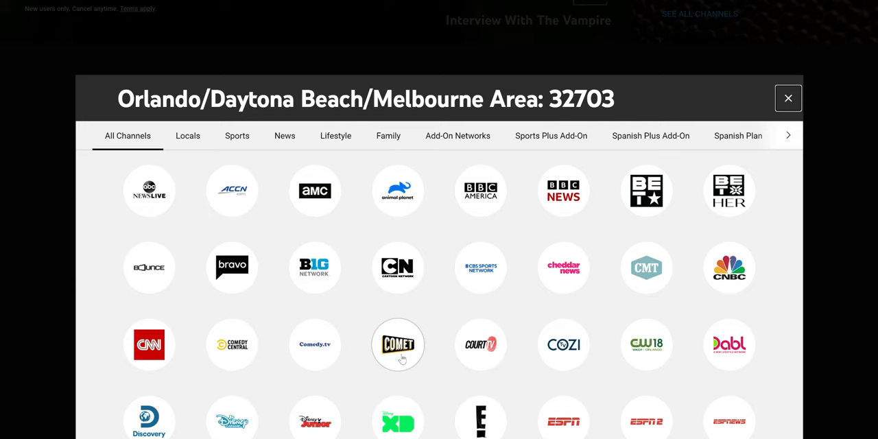
scroll(down, 3)
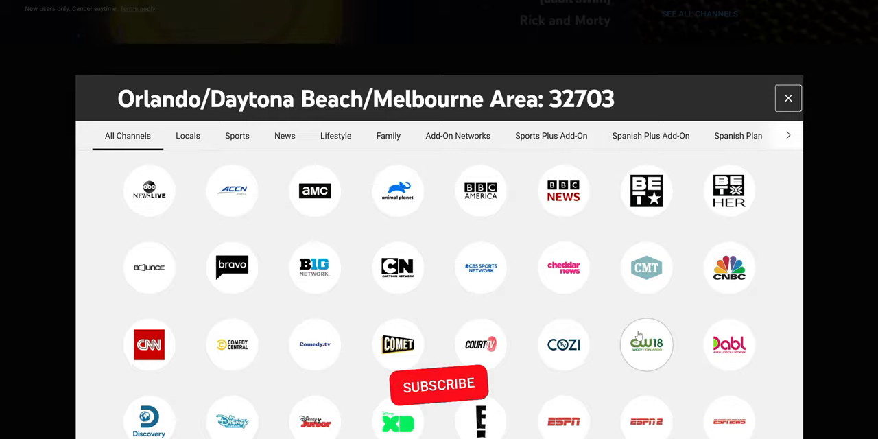
click(788, 98)
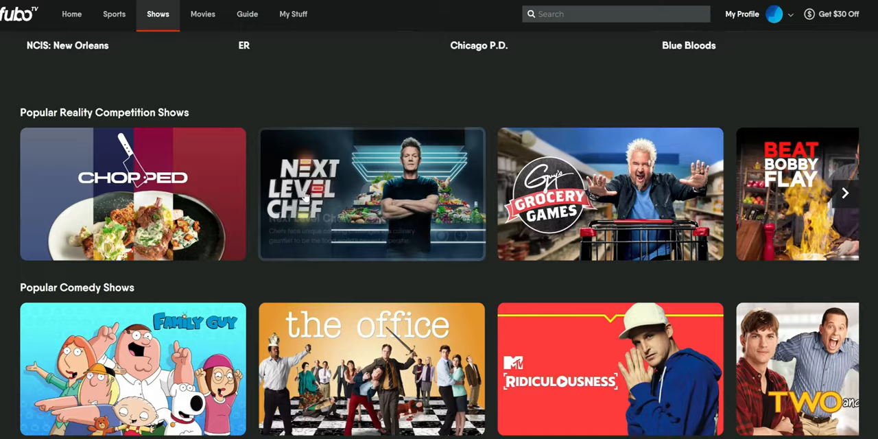
- Browse fuboTV's Popular Reality Competition Shows and Popular Comedy Shows rows
click(203, 13)
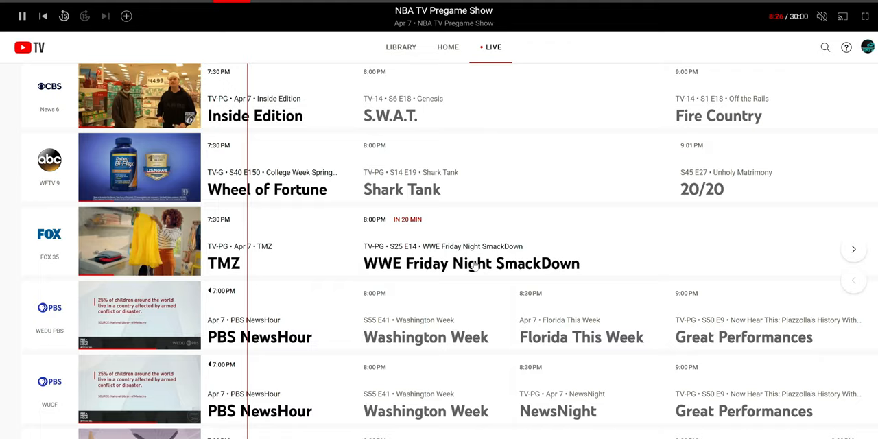
- Scroll YouTube TV's live guide to tonight's CBS, ABC, FOX and PBS rows
scroll(down, 3)
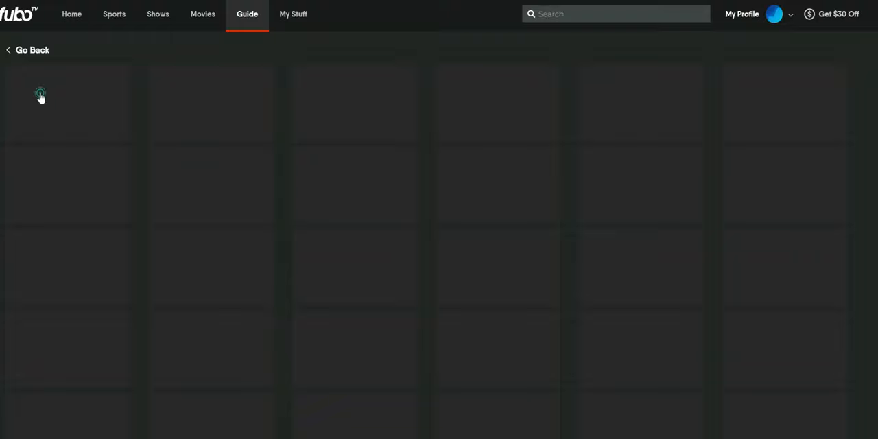
- Switch to the fuboTV Guide tab and let the listings grid load
click(40, 103)
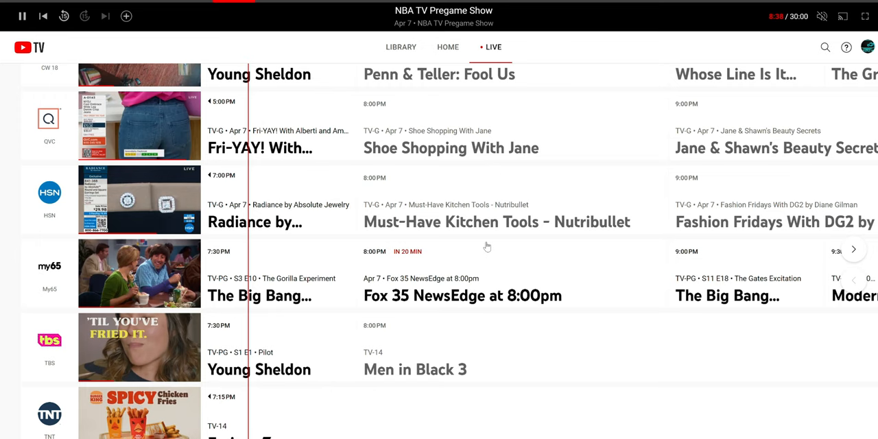
- Scroll past the FS1, FS2 and NBA TV listings, then view YouTube TV's Home picks
scroll(down, 3)
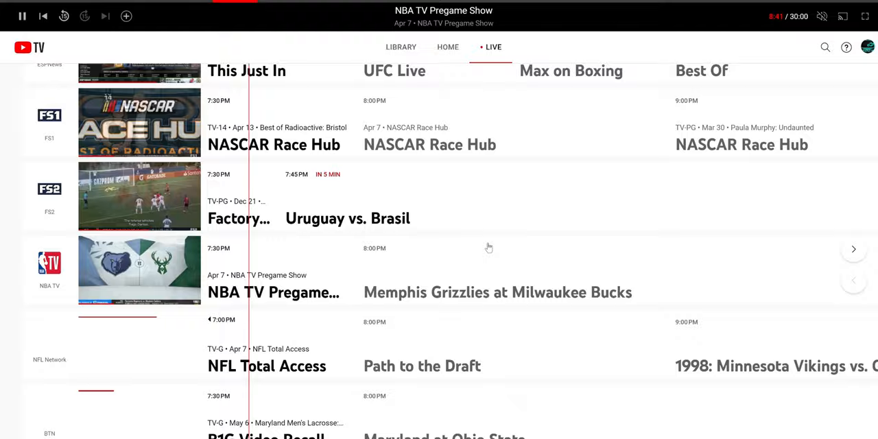
click(448, 47)
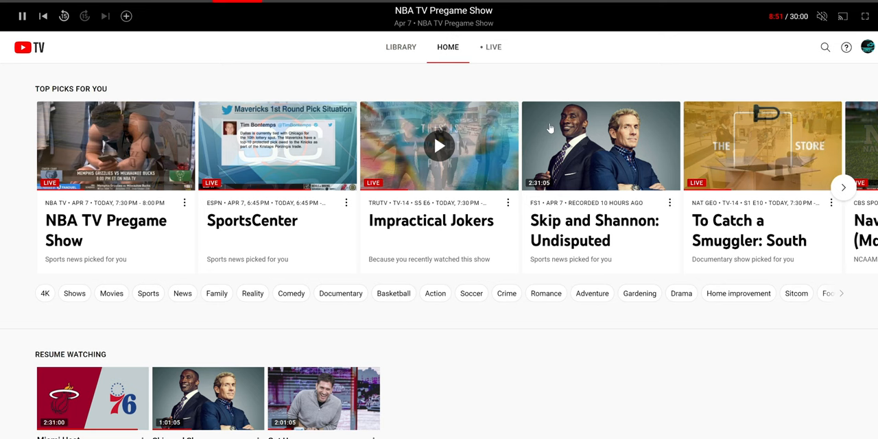
key(f11)
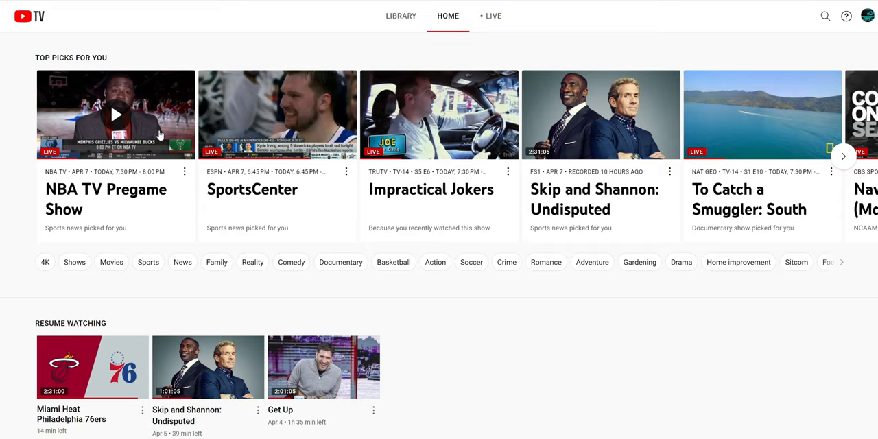
click(401, 16)
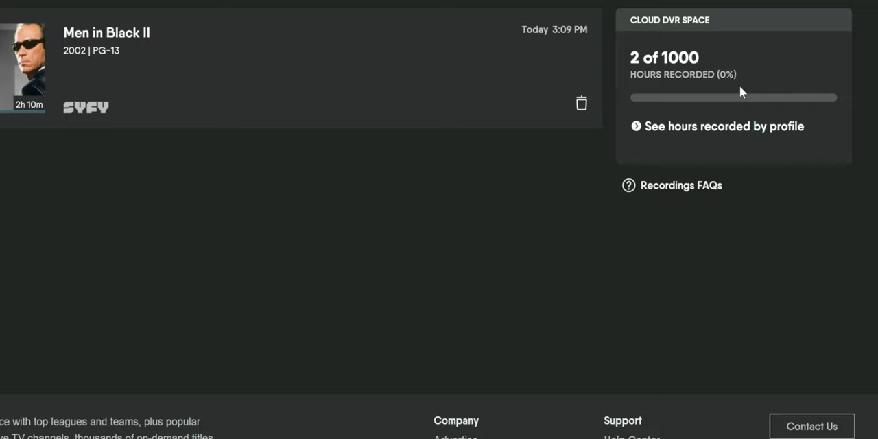
- View fuboTV's Cloud DVR Space in My Stuff recordings: 2 of 1000 hours used
click(724, 126)
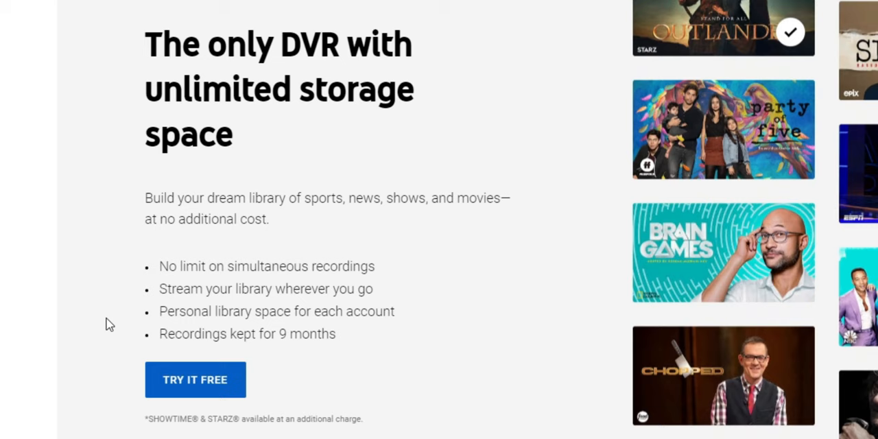
- Scroll to YouTube TV's unlimited DVR storage section, with recordings kept 9 months
scroll(down, 3)
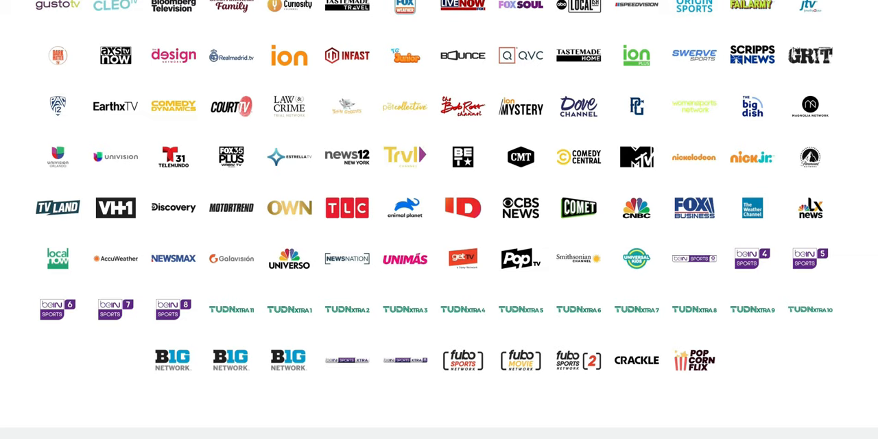
- Scroll the fuboTV channels page through the full grid of network logos
scroll(down, 3)
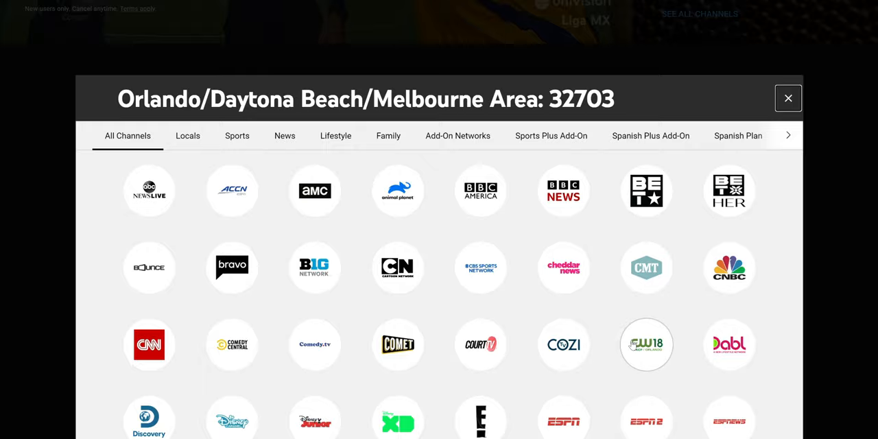
- Enter ZIP code 32703 on YouTube TV to show the local channel lineup
click(788, 98)
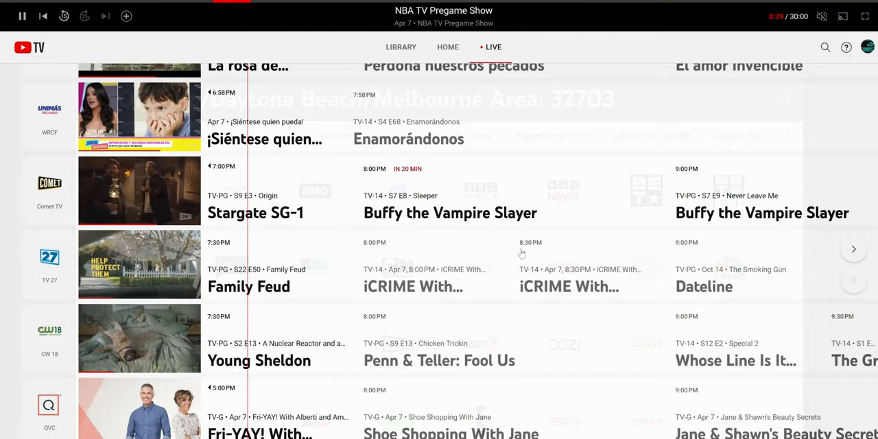
scroll(down, 3)
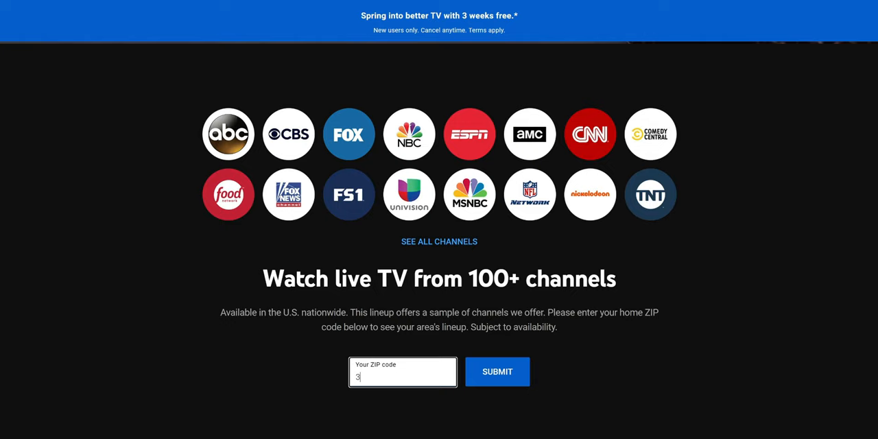
text(2703)
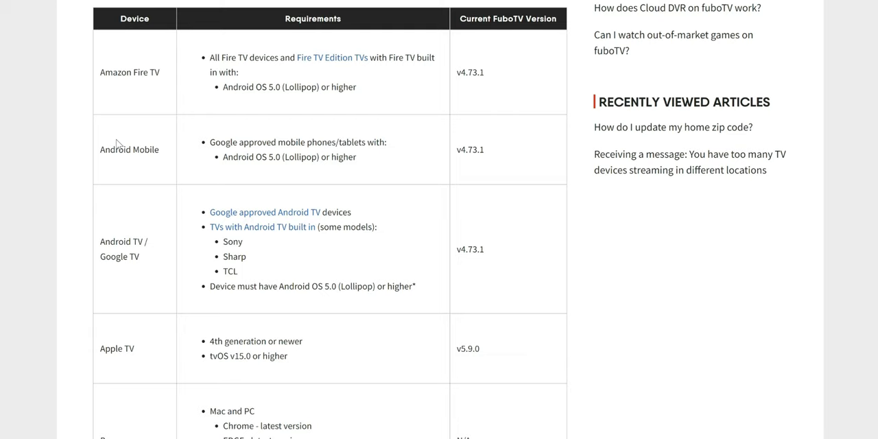
- Scroll the fuboTV supported devices table past Chromecast, Roku, Samsung and Vizio to Xbox
scroll(down, 3)
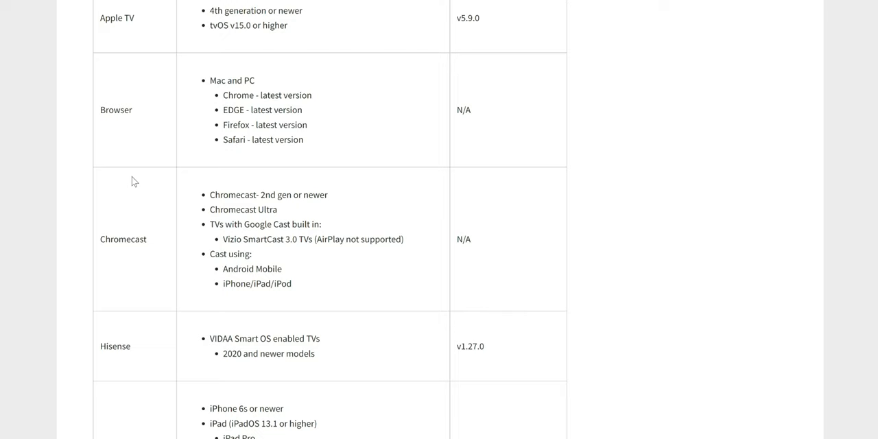
scroll(down, 3)
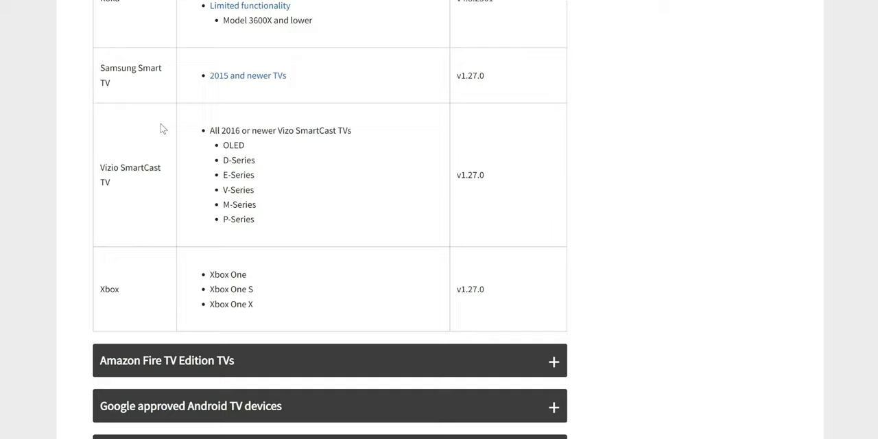
scroll(down, 3)
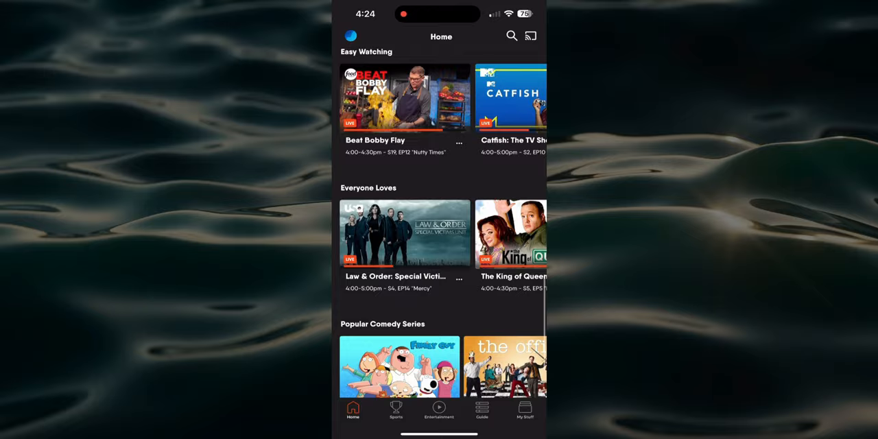
- Scroll the fuboTV app Home past Everyone Loves and Popular Comedy Series to Popular Action Series
scroll(down, 3)
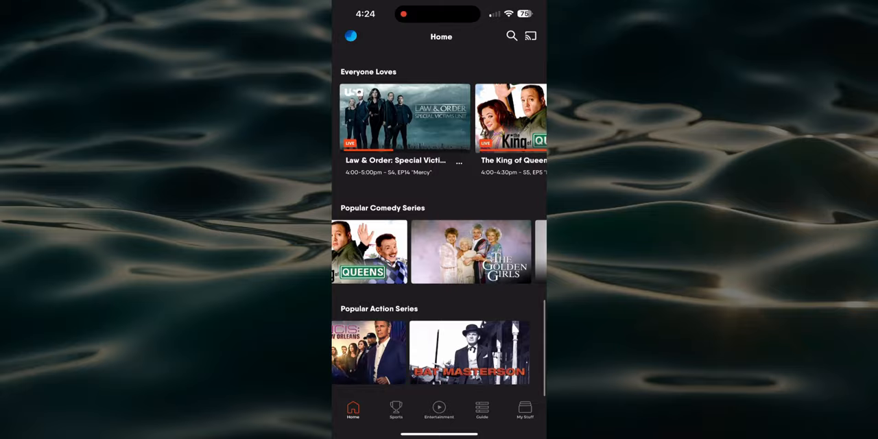
scroll(down, 3)
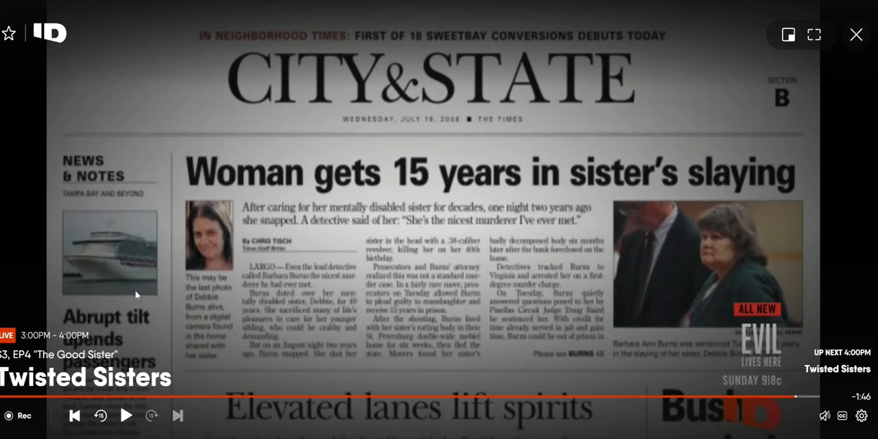
mouse_move(828, 58)
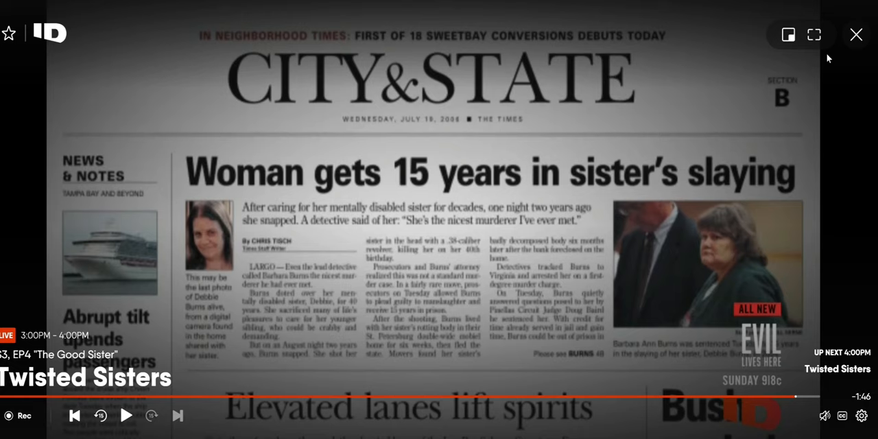
mouse_move(823, 416)
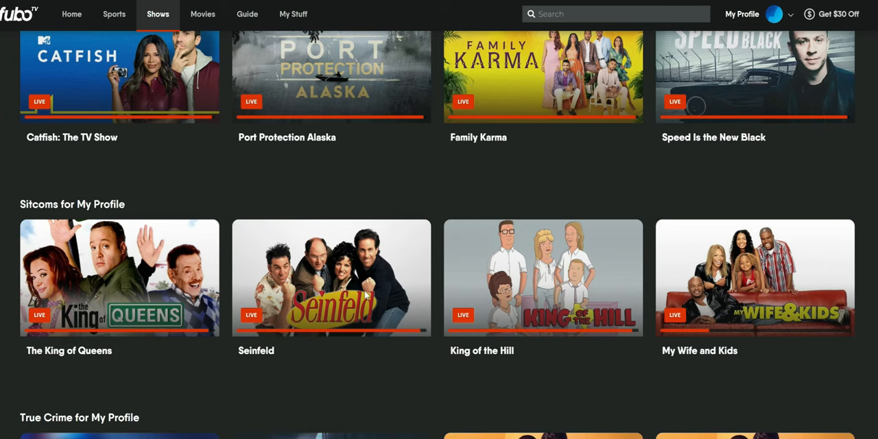
- Scroll fuboTV Shows through Sitcoms, True Crime, Popular Comedy and Popular Action, then open the Help Center
scroll(down, 3)
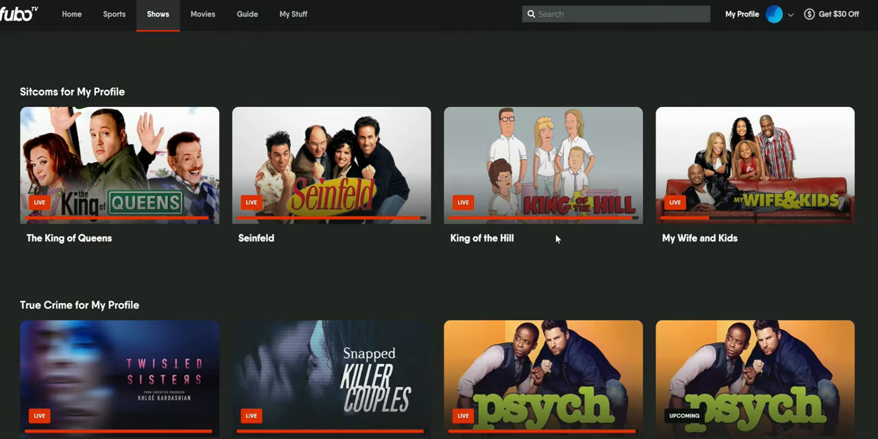
scroll(down, 3)
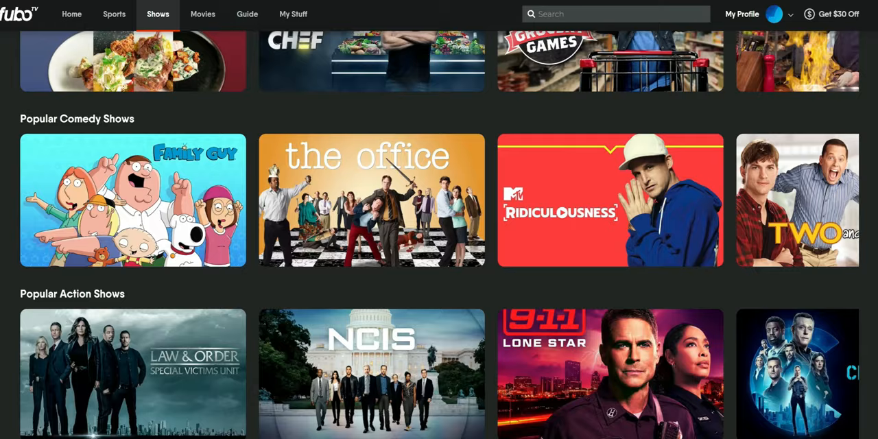
click(202, 14)
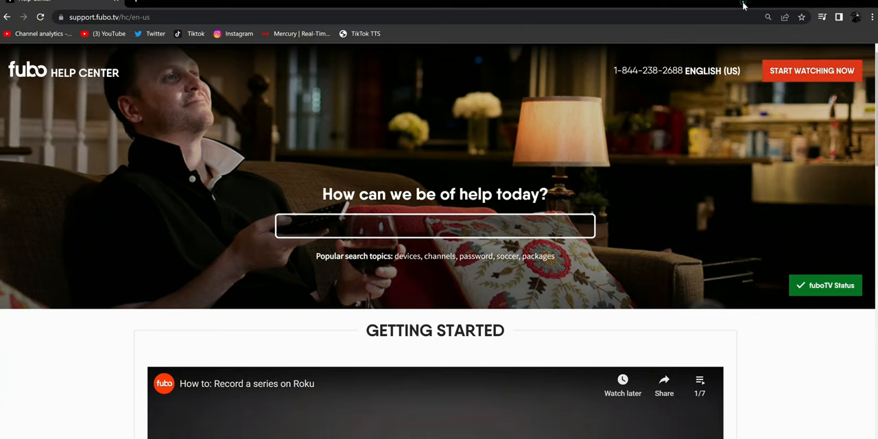
- Toggle full-screen view of the support.fubo.tv help home page on and back off
key(f11)
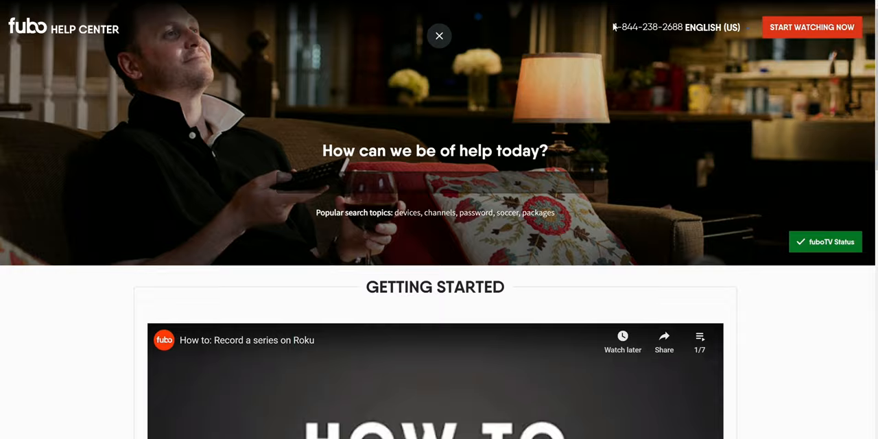
key(f11)
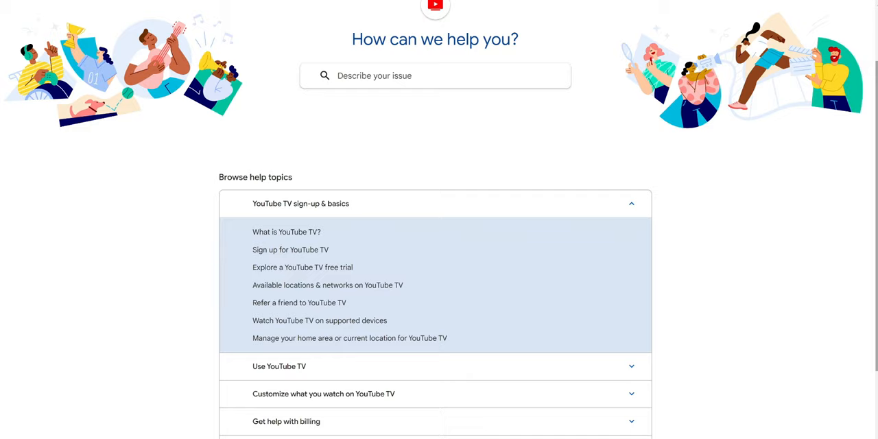
- Scroll YouTube TV Help down to Browse help topics with the sign-up & basics articles
scroll(down, 3)
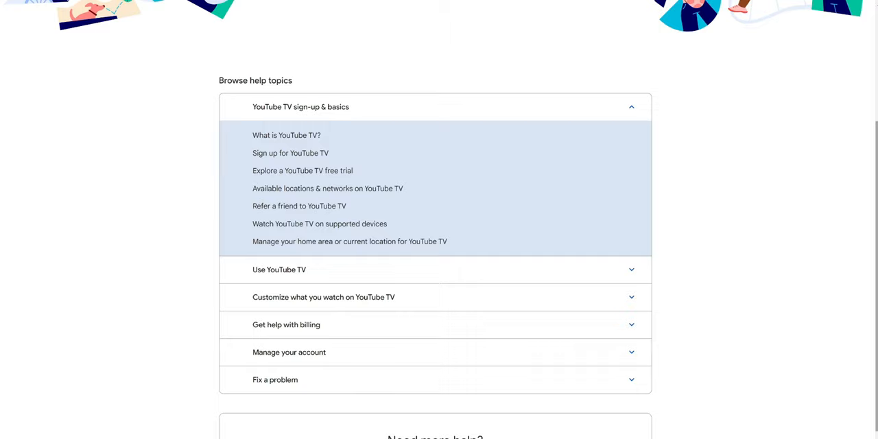
scroll(down, 3)
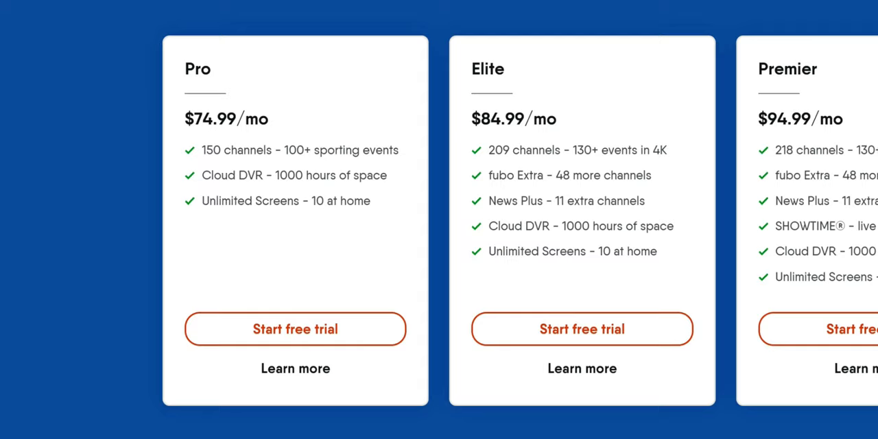
- Scroll the fuboTV plan cards: Pro $74.99, Elite $84.99 and Premier $94.99 monthly
scroll(right, 3)
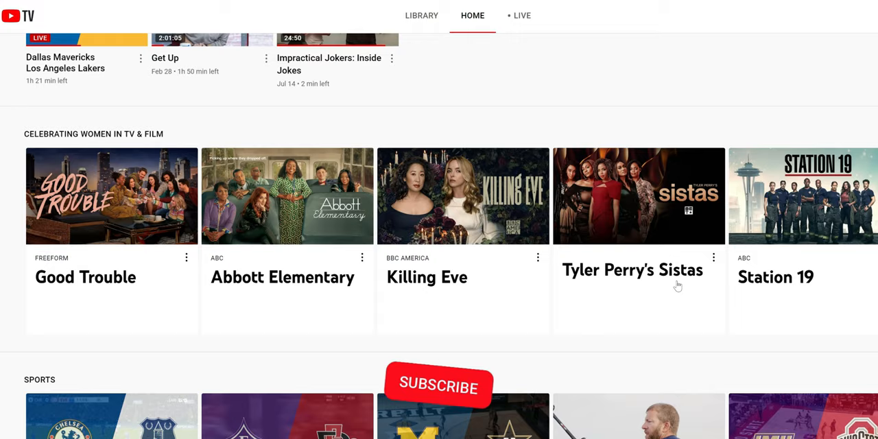
- Scroll YouTube TV Home past Sports and Upcoming Games to the Sports Talk row
scroll(down, 3)
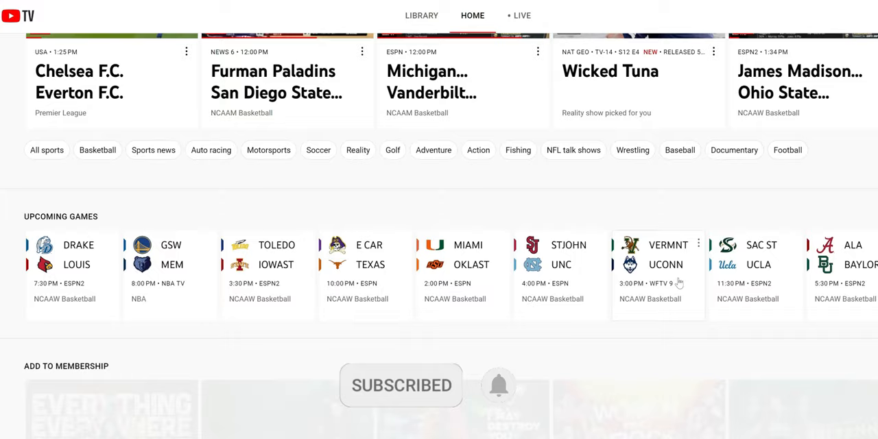
scroll(down, 3)
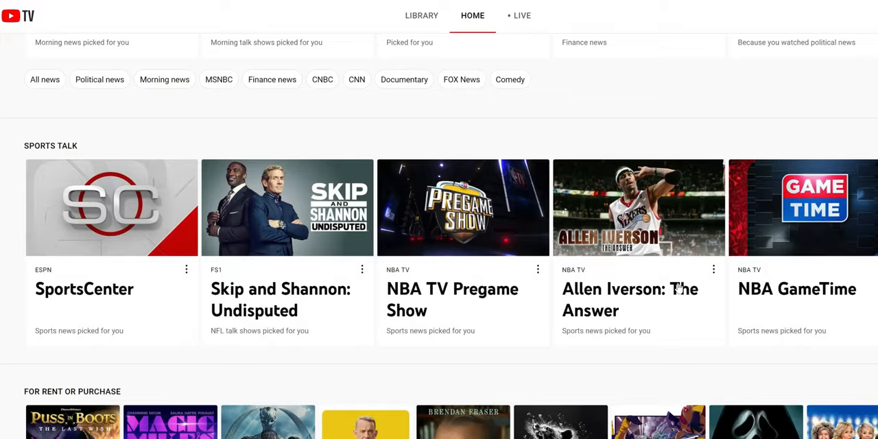